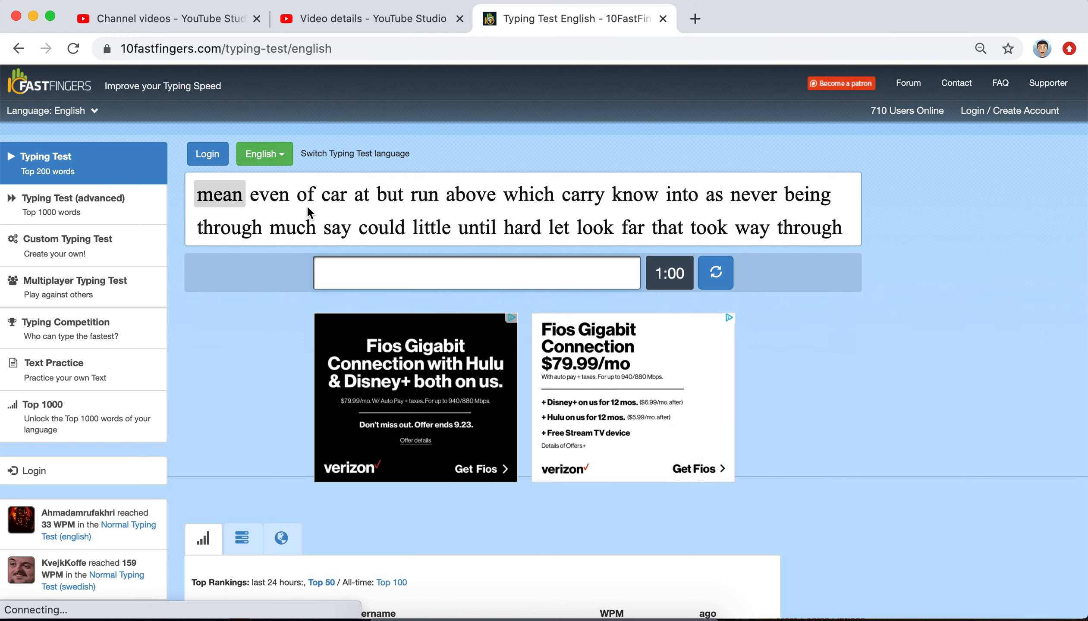
mouse_move(255, 199)
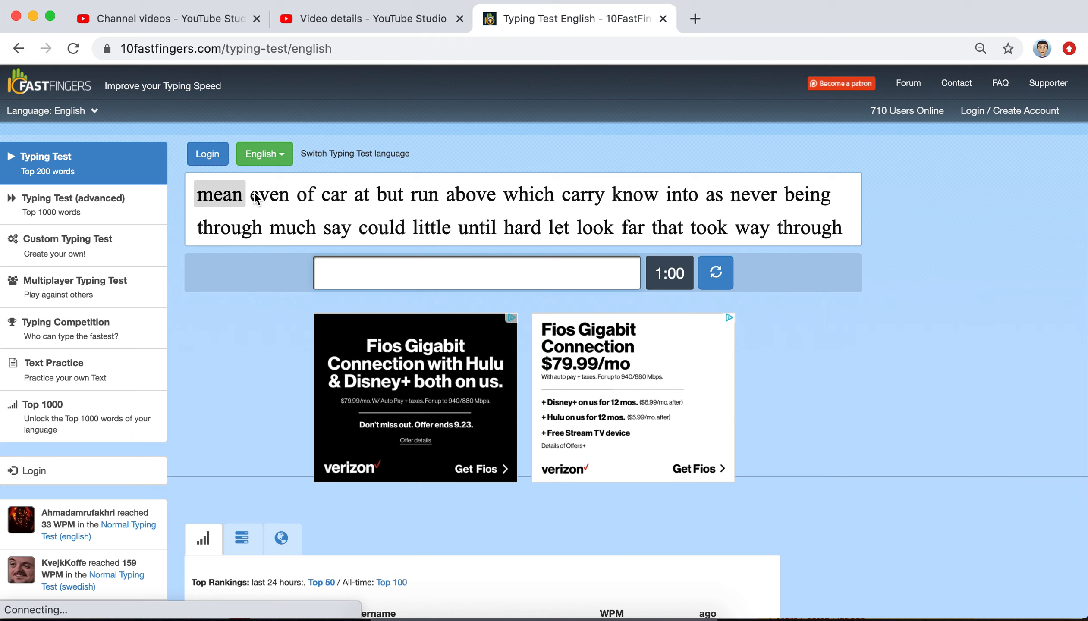
mouse_move(328, 213)
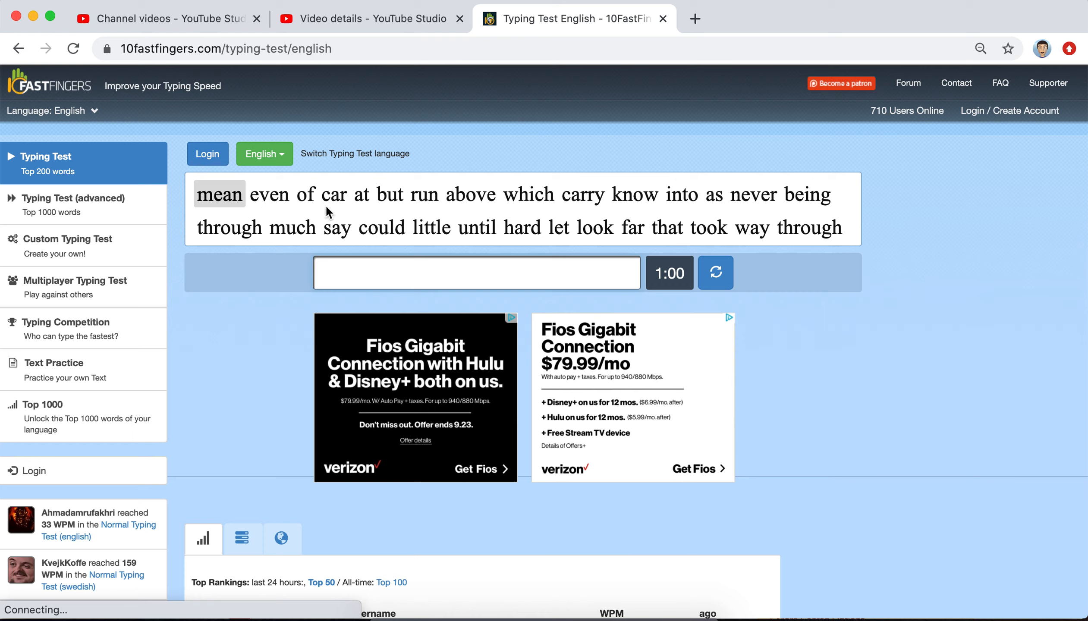
Step: Start the one-minute English test by typing the first word "qui..." in the input box
click(477, 272)
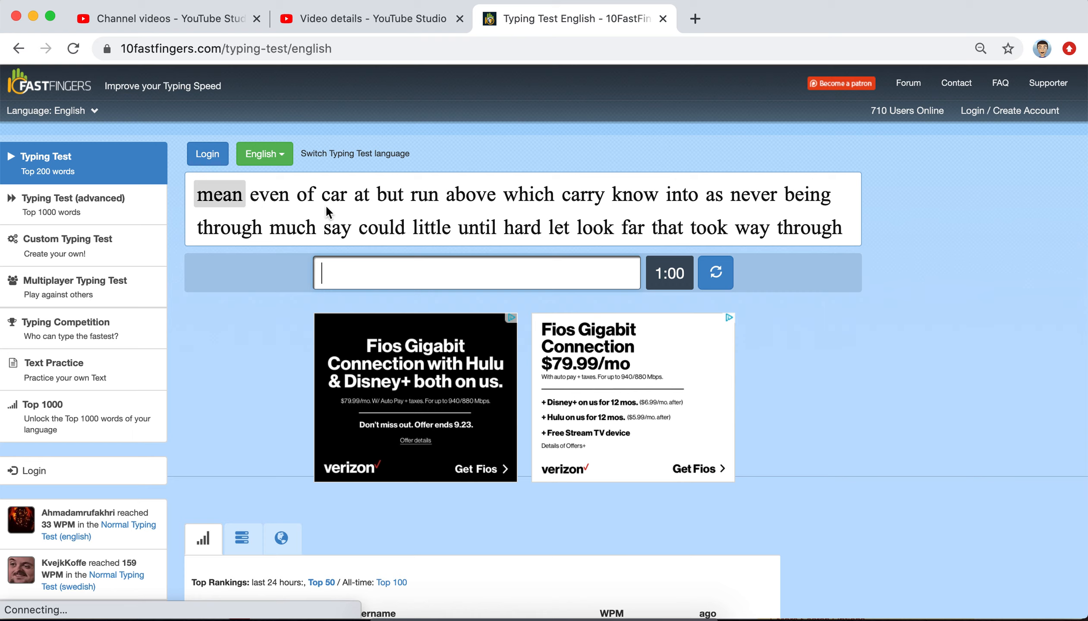
text(qui)
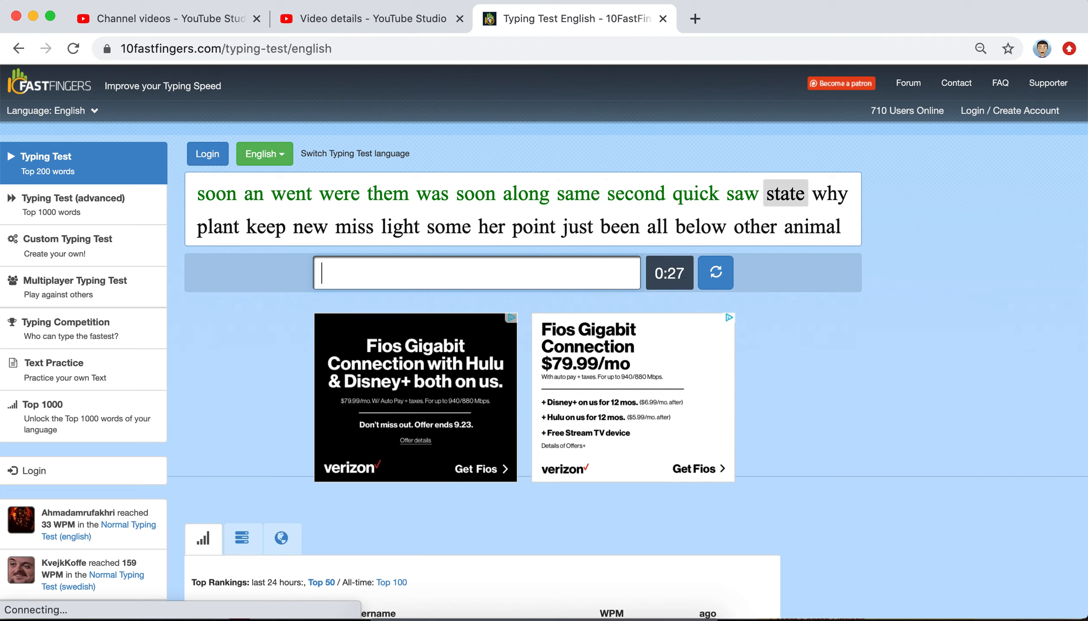
Step: Continue typing the next test words (why, a, an) as the timer counts down to 0:11
text(why)
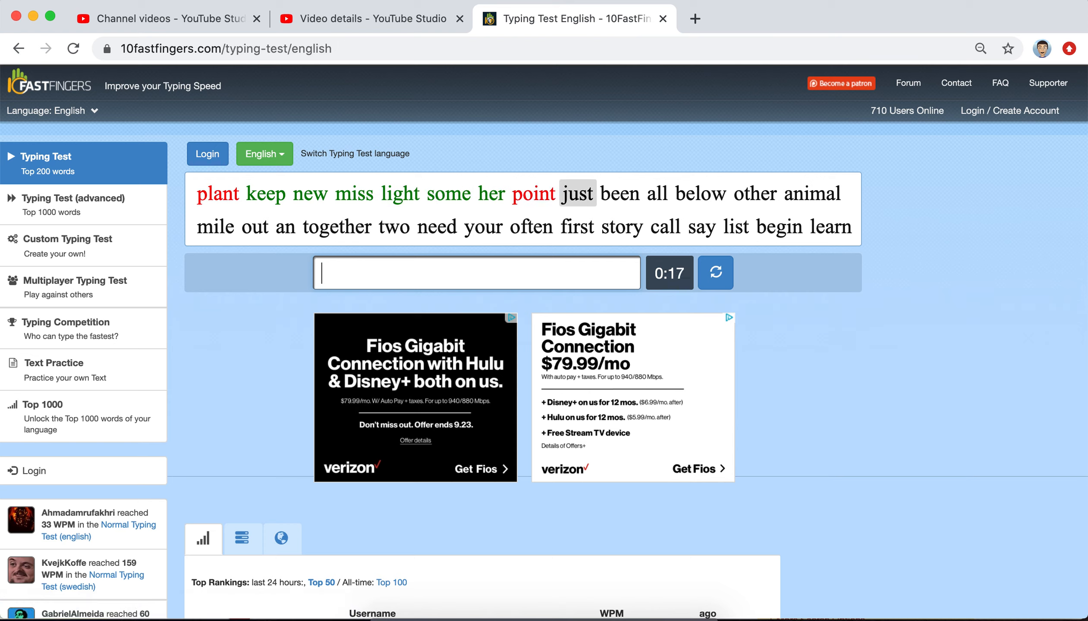
text(a)
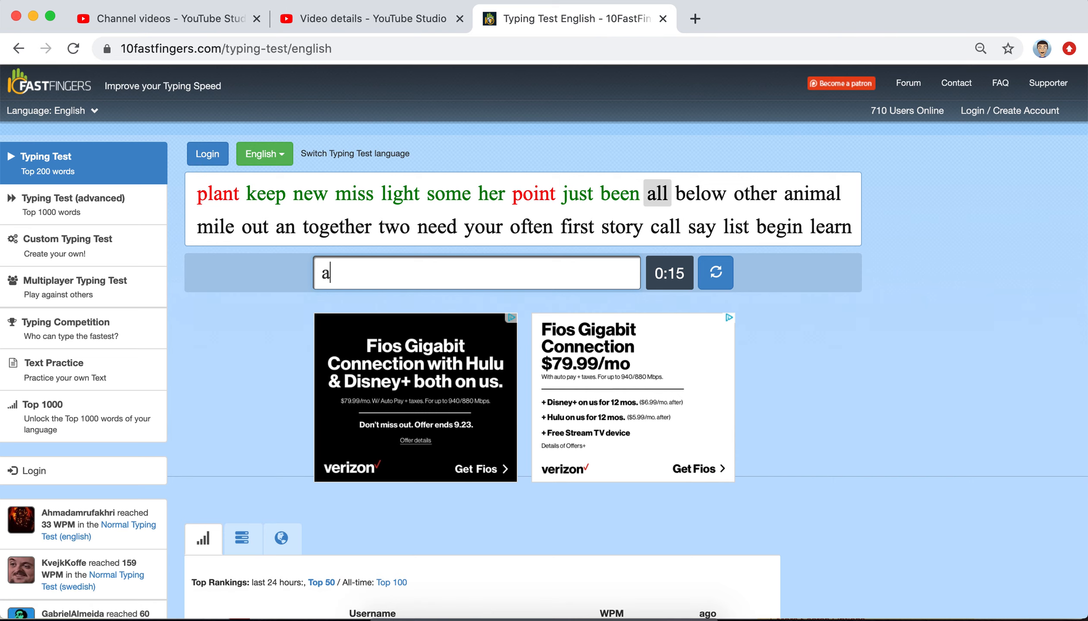
text(n)
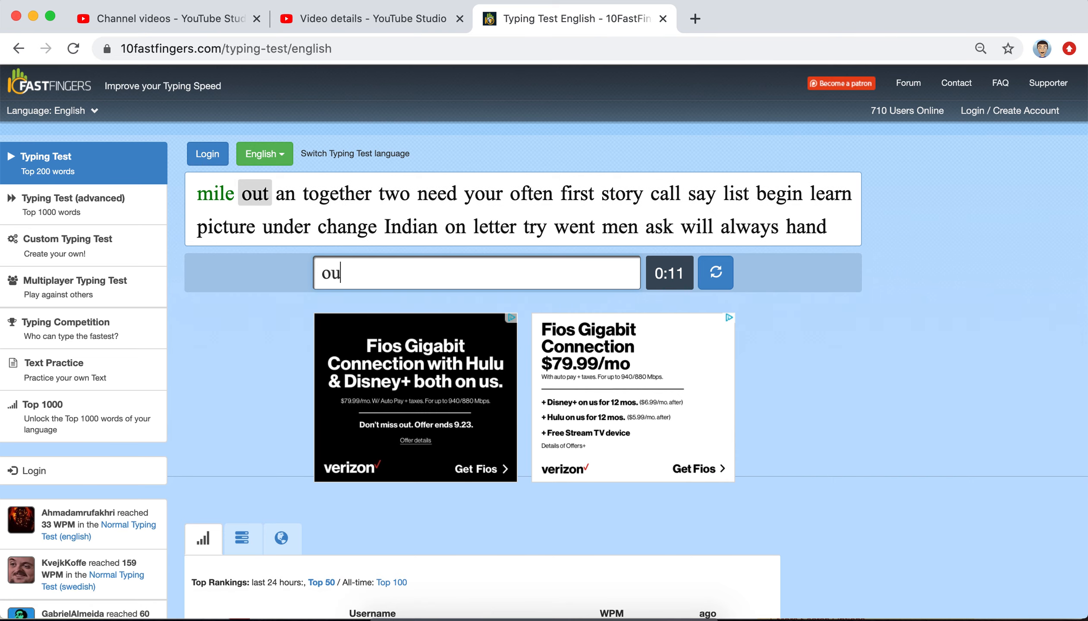
text(an)
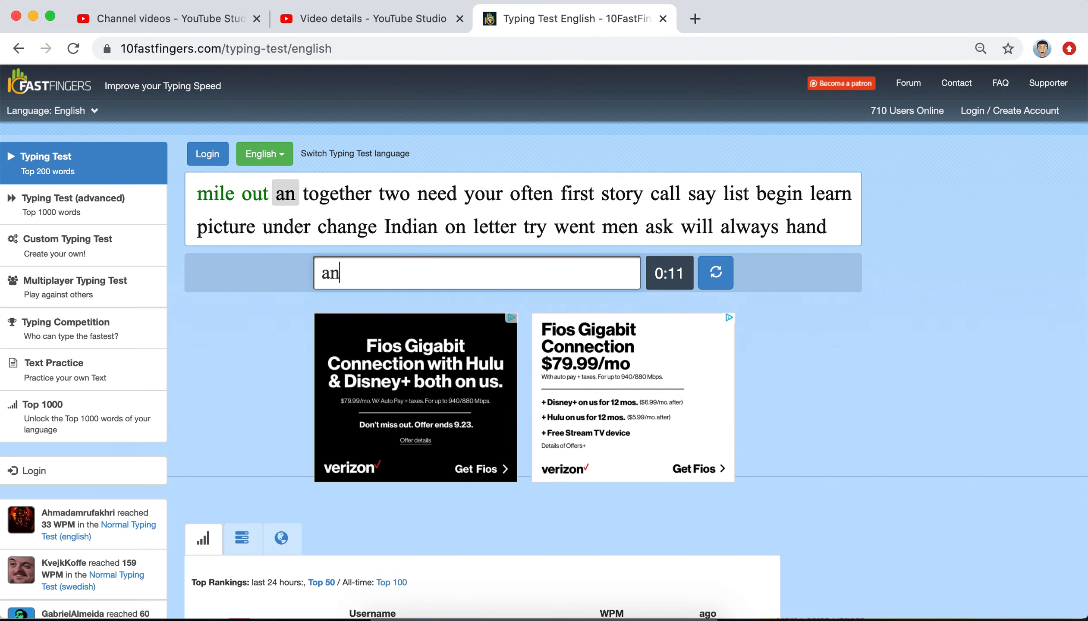